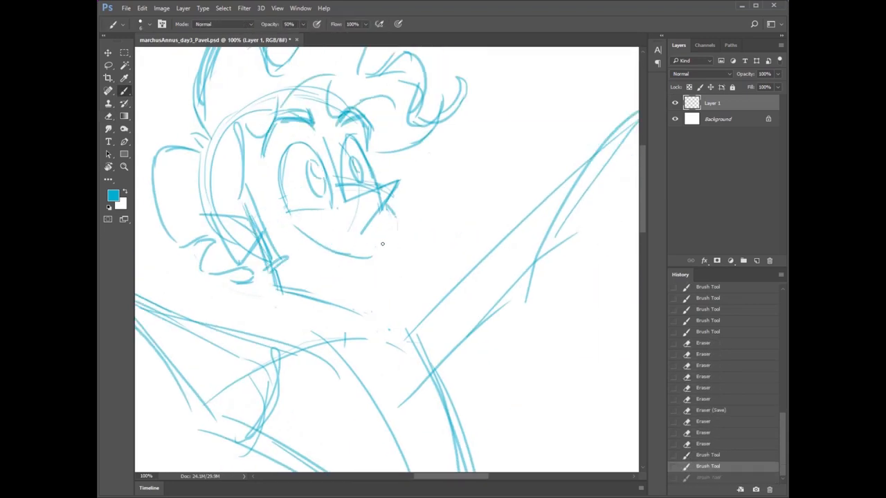
# Step: Redraw a stroke of the blue rough sketch on the character's face with the Brush
pyautogui.moveTo(312, 236); pyautogui.dragTo(360, 249)
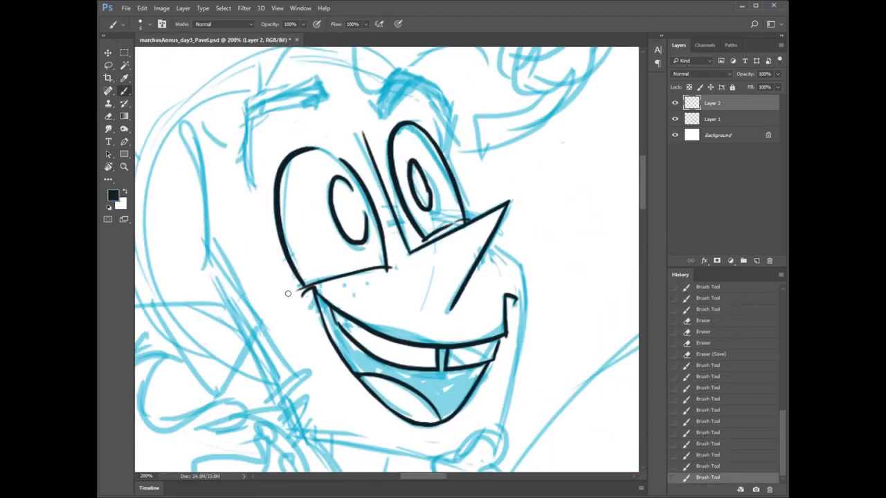
# Step: Scroll the canvas down to reach the jaw, neck and hand area for inking
pyautogui.scroll(-3)
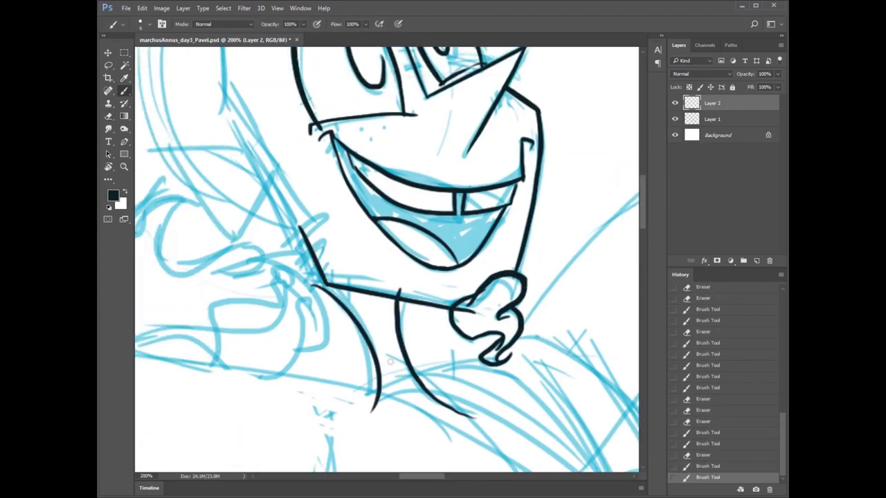